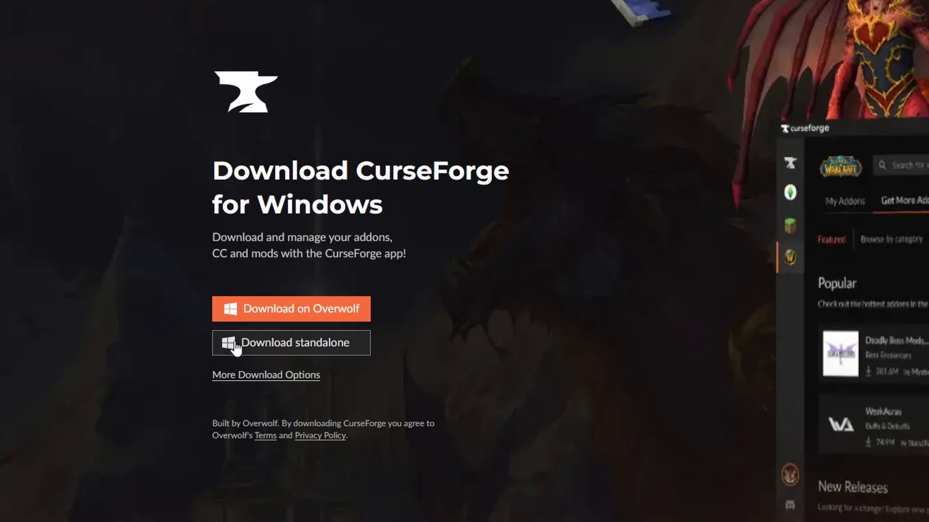
mouse_move(325, 350)
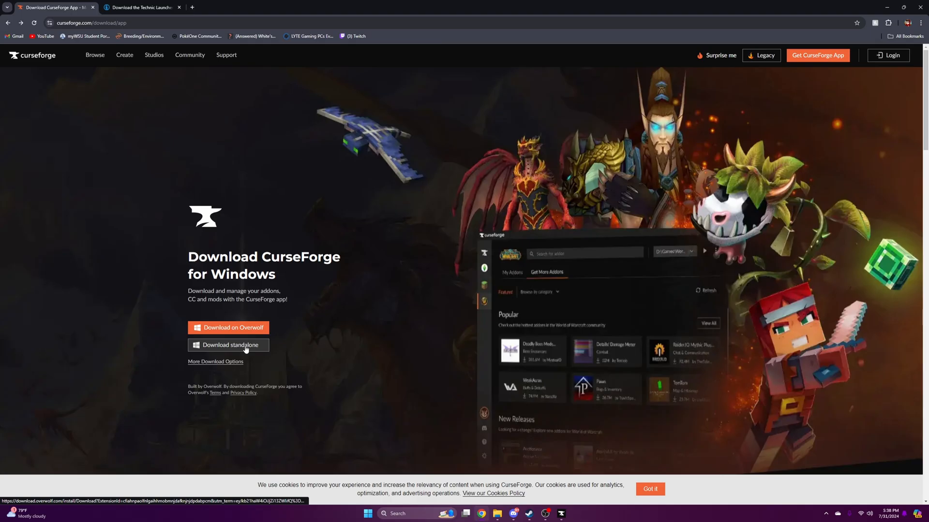
mouse_move(225, 367)
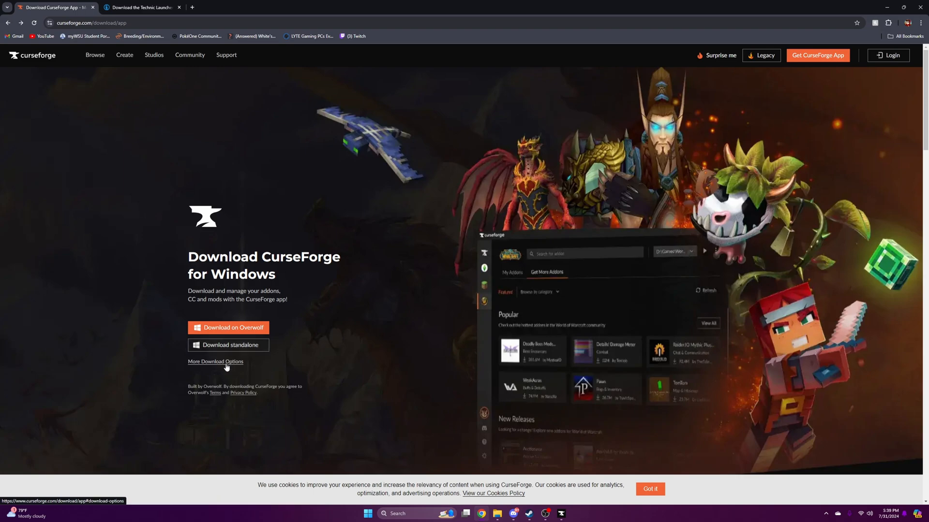
mouse_move(227, 331)
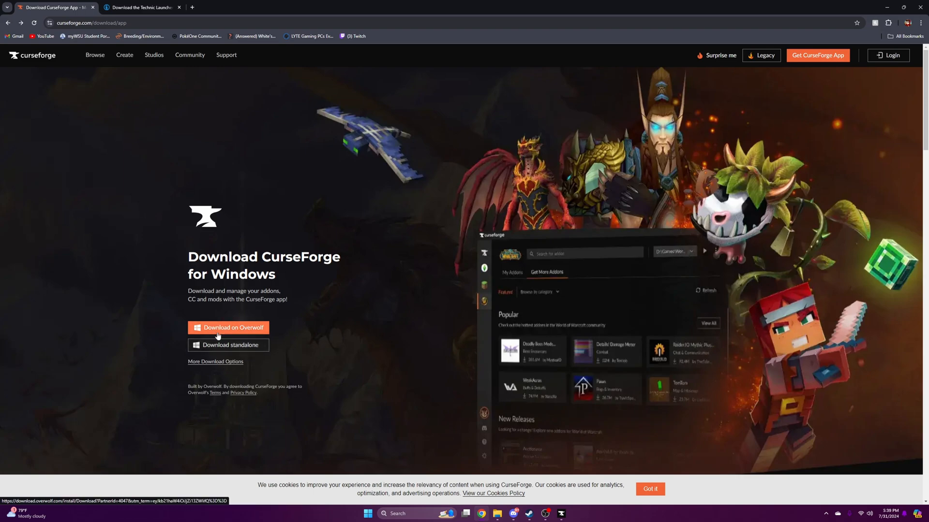
Jump to the More Download Options section listing Windows, Mac and Linux installers.
click(215, 362)
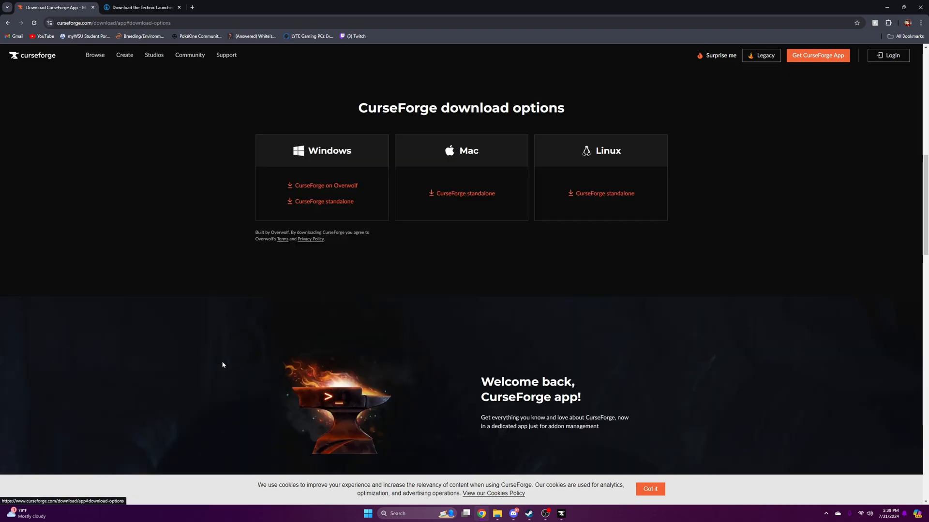
mouse_move(362, 231)
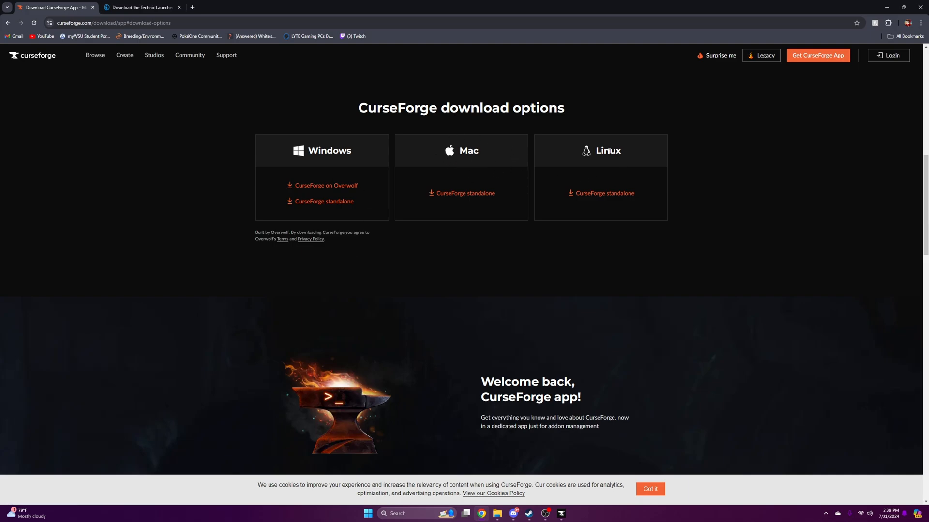
mouse_move(221, 90)
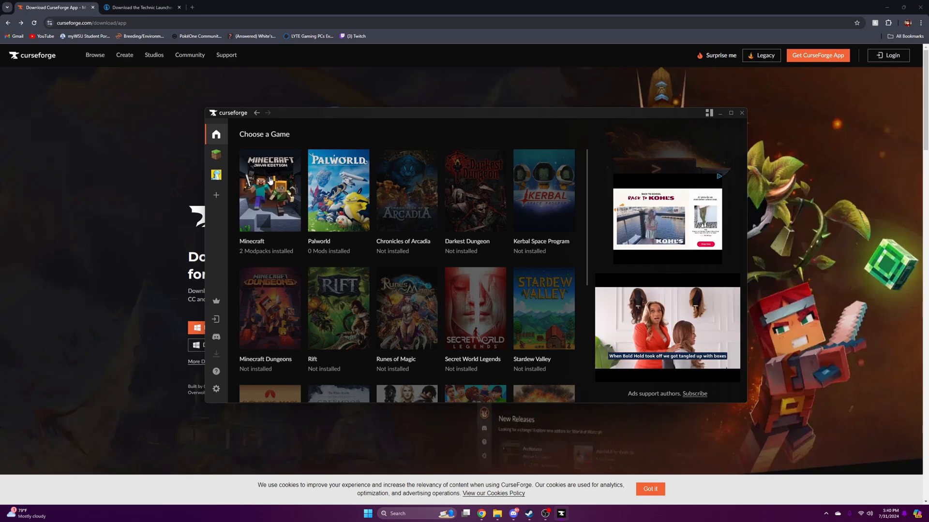
Search Minecraft's modpack browser for 'Crafting Dead', listing 105 projects.
click(270, 190)
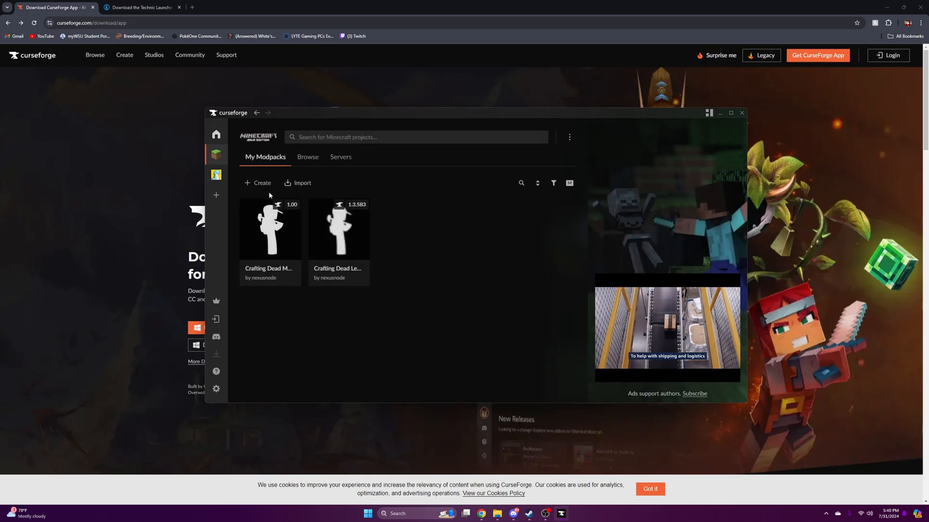
click(308, 157)
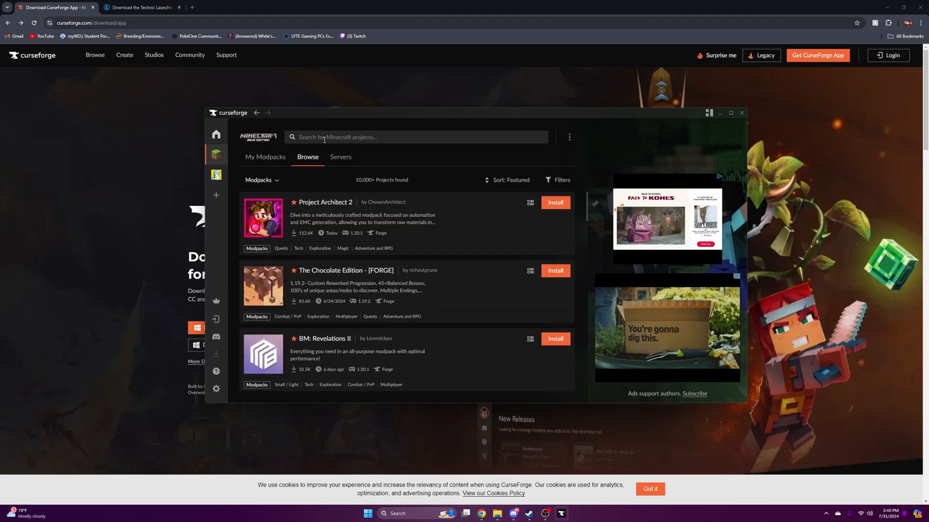
text(Crafting Dead)
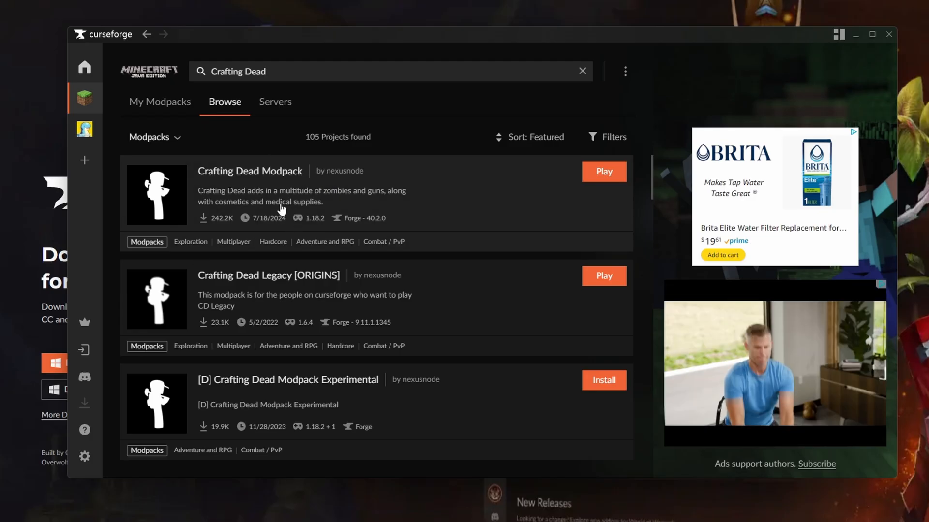
mouse_move(303, 219)
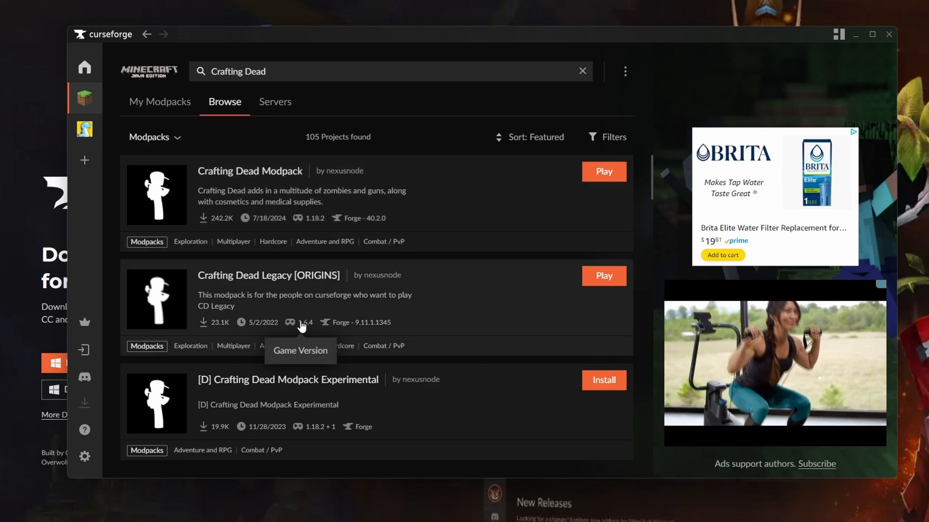
mouse_move(258, 283)
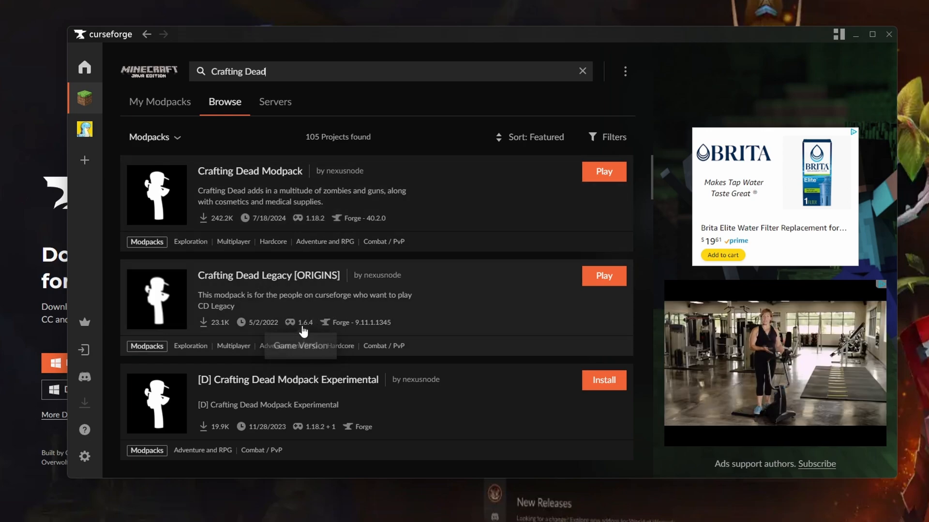
Install [D] Crafting Dead Modpack Experimental and let the 32-mod installation run.
click(603, 380)
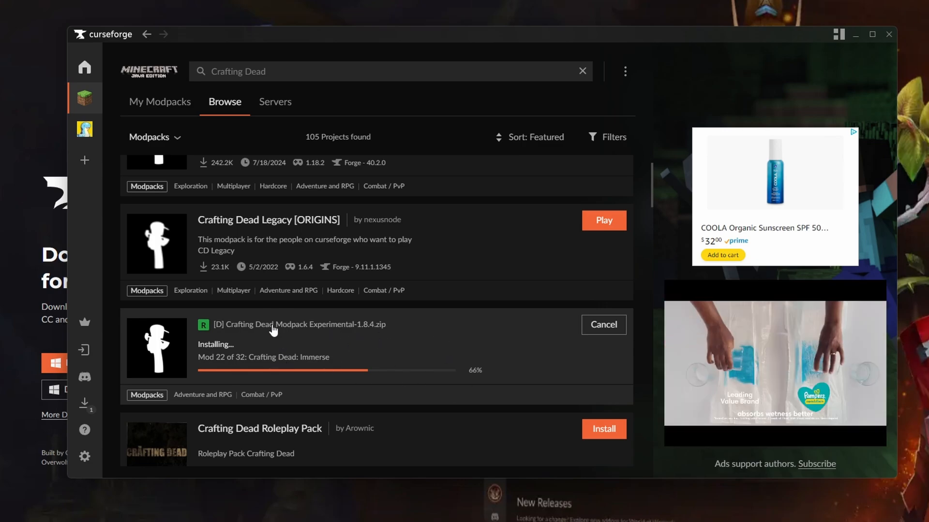
mouse_move(188, 362)
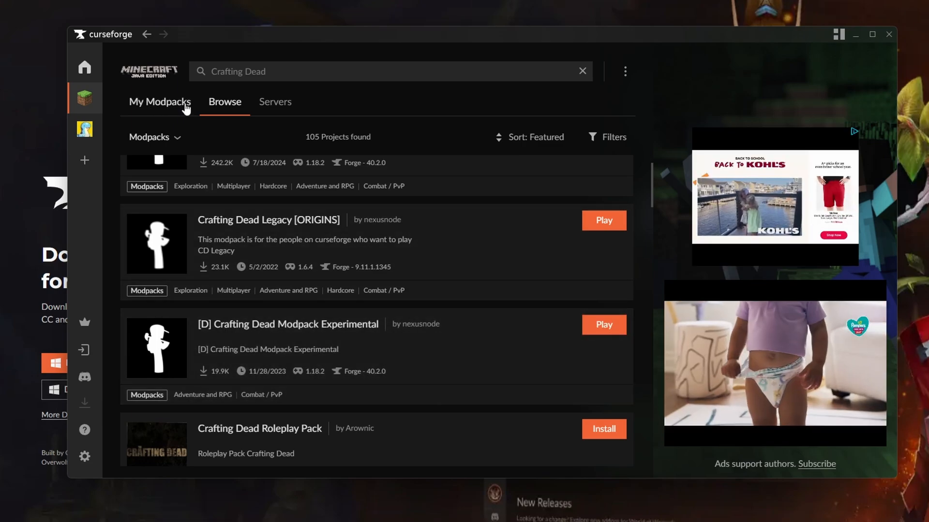
Open the Crafting Dead Legacy [ORIGINS] profile from the library and show its actions menu.
click(159, 101)
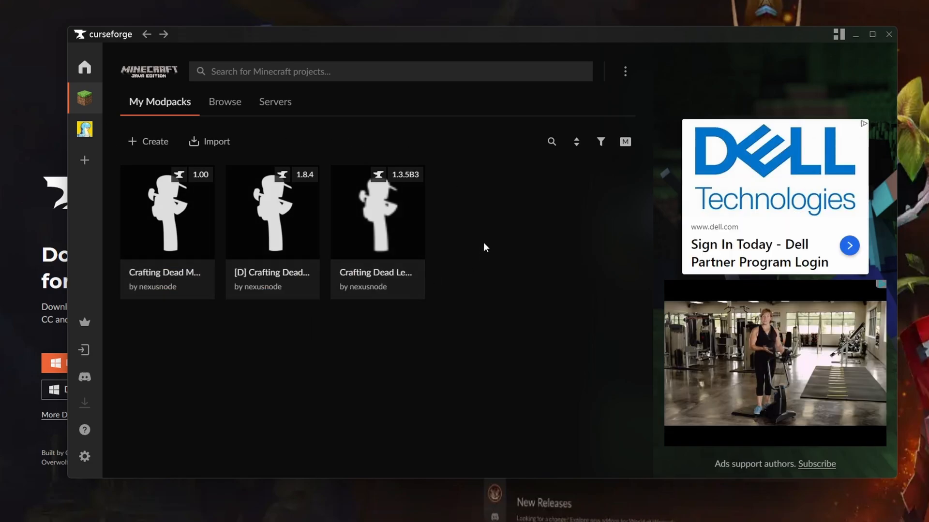
mouse_move(377, 225)
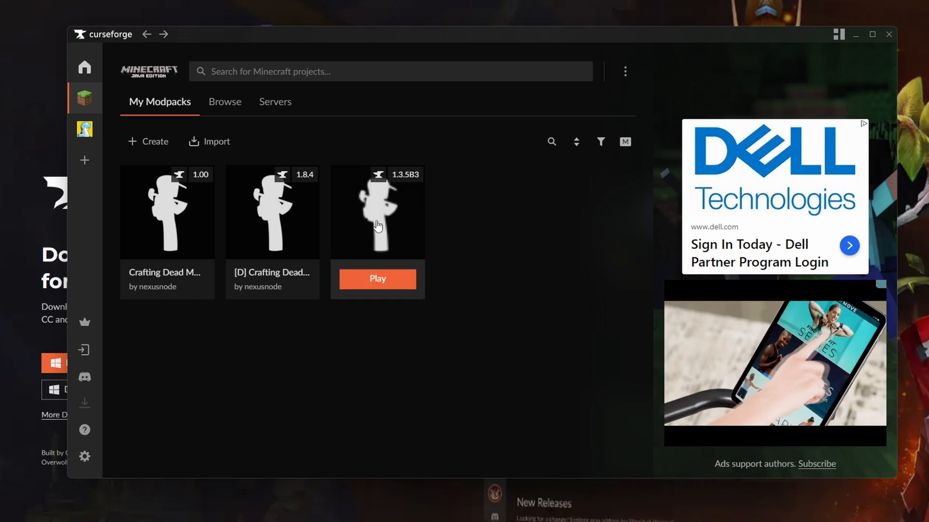
click(377, 211)
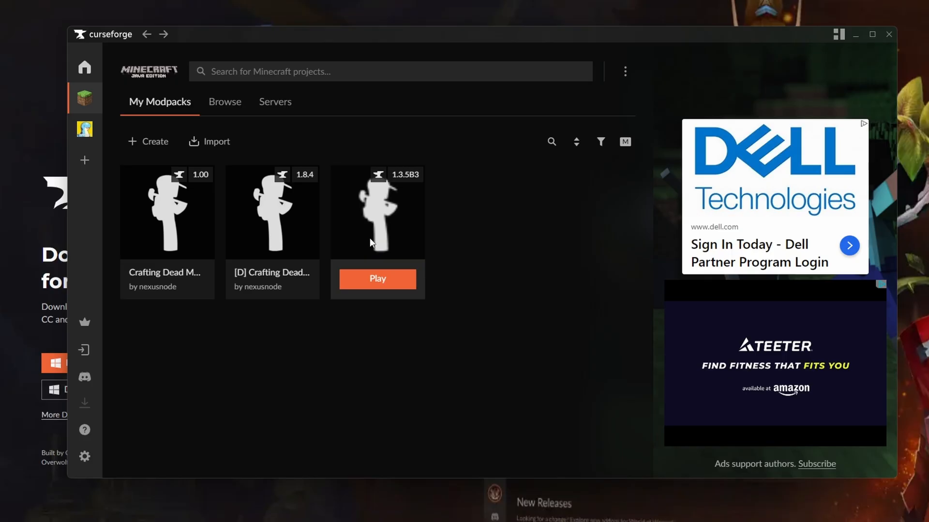
click(376, 211)
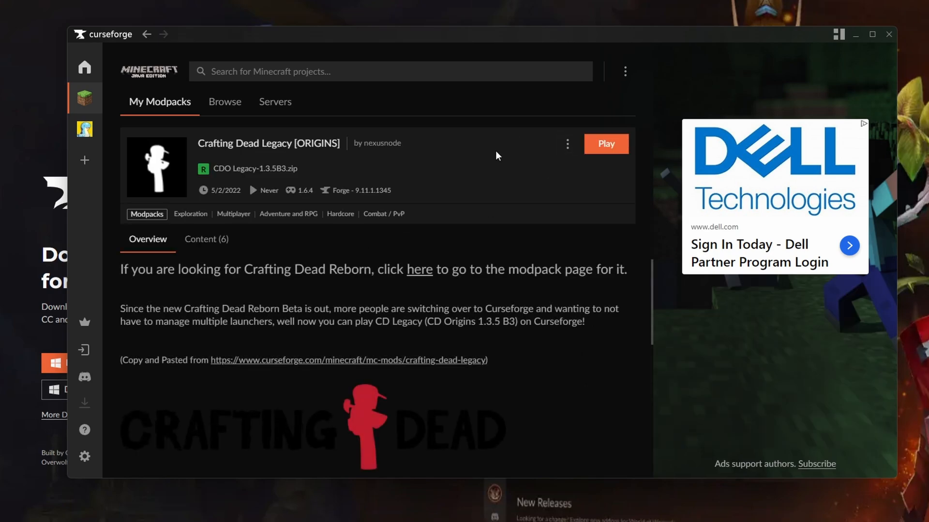
mouse_move(566, 144)
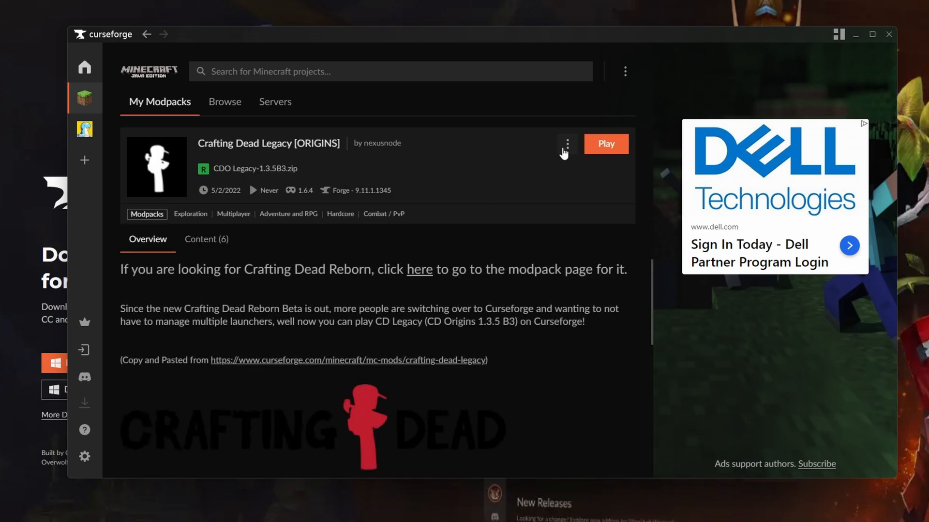
click(566, 145)
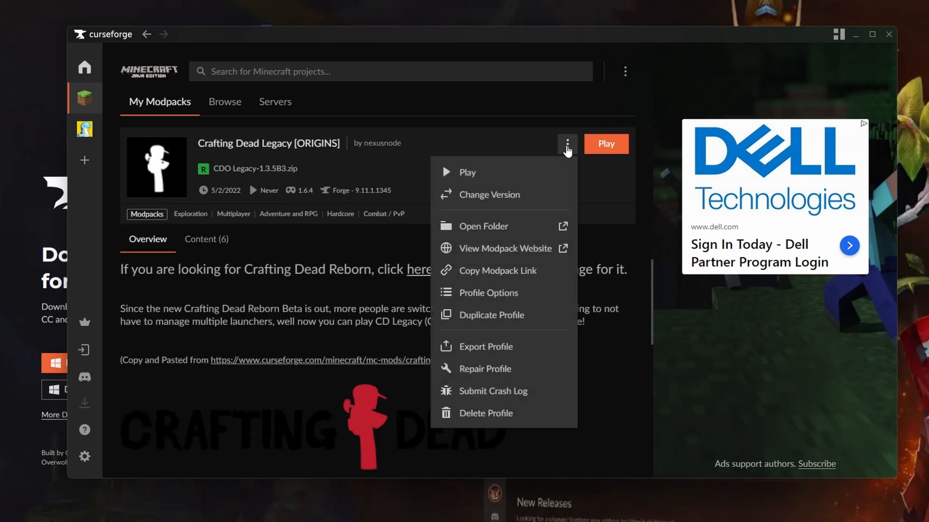
mouse_move(478, 393)
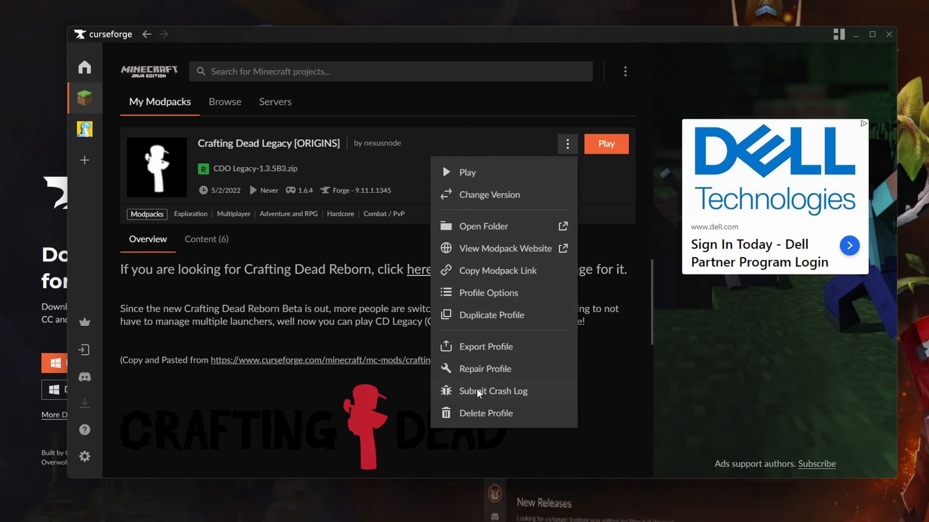
In Profile Options, untick system memory settings, allocate 8000MB and save.
click(489, 292)
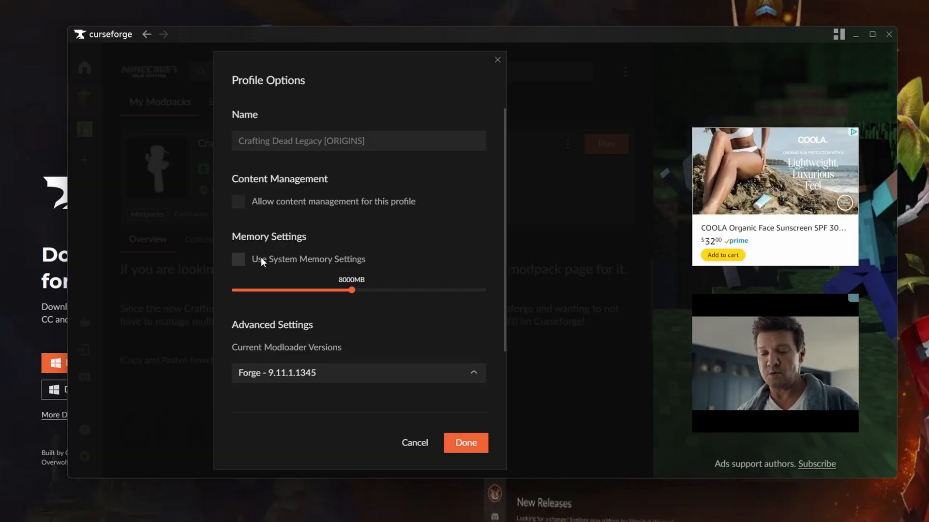
click(237, 259)
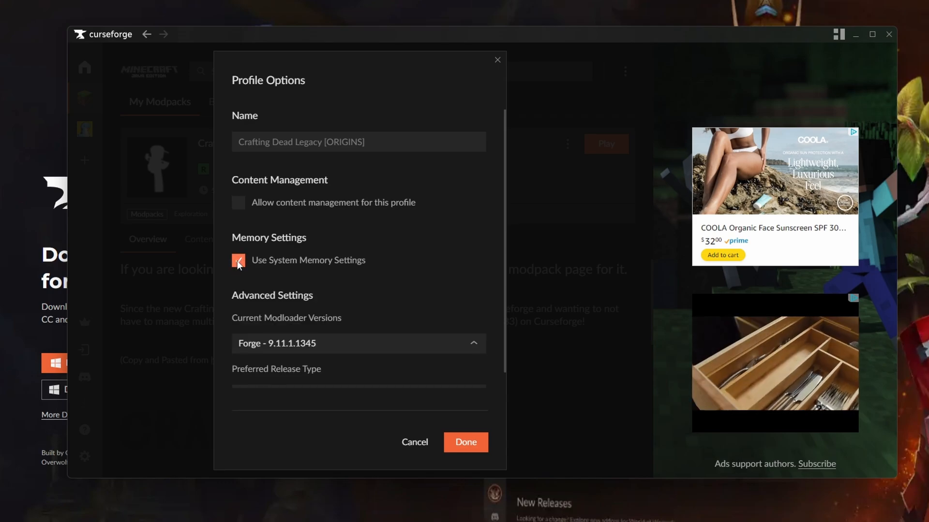
click(238, 260)
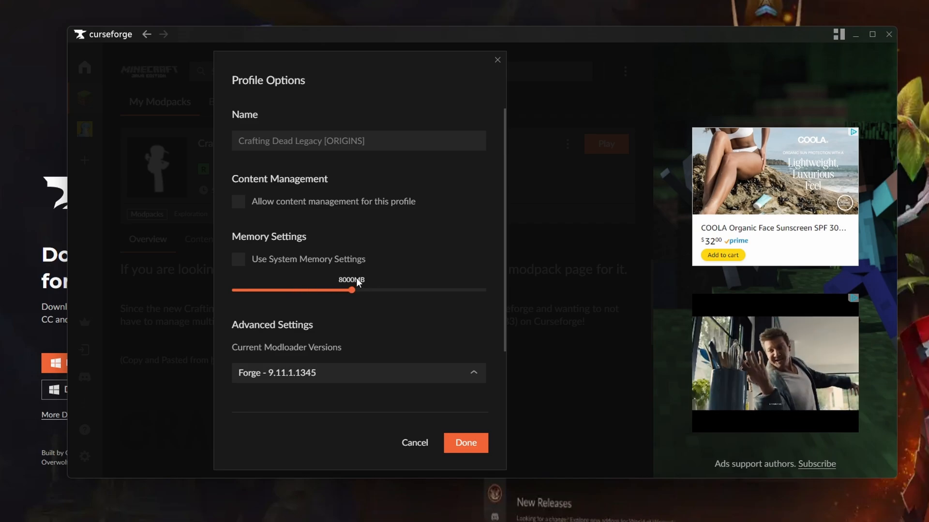
drag(354, 290, 296, 290)
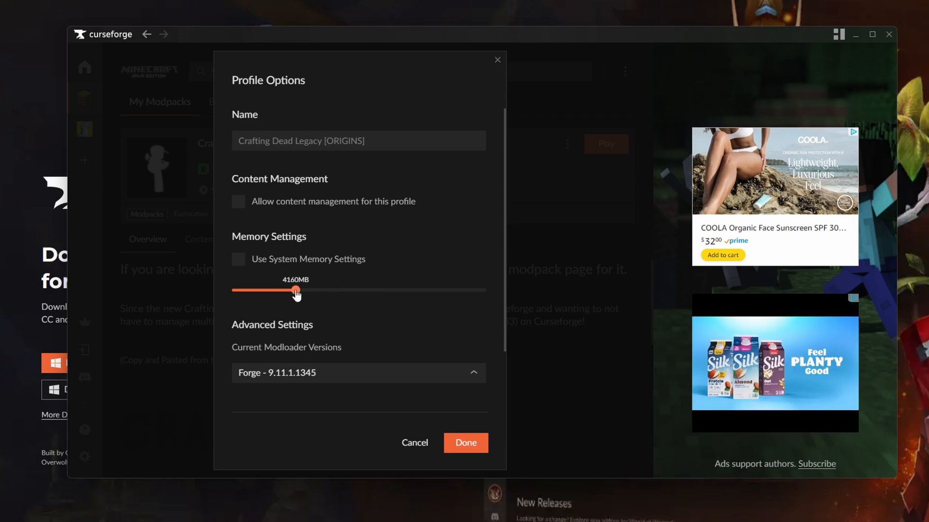
drag(296, 291, 289, 290)
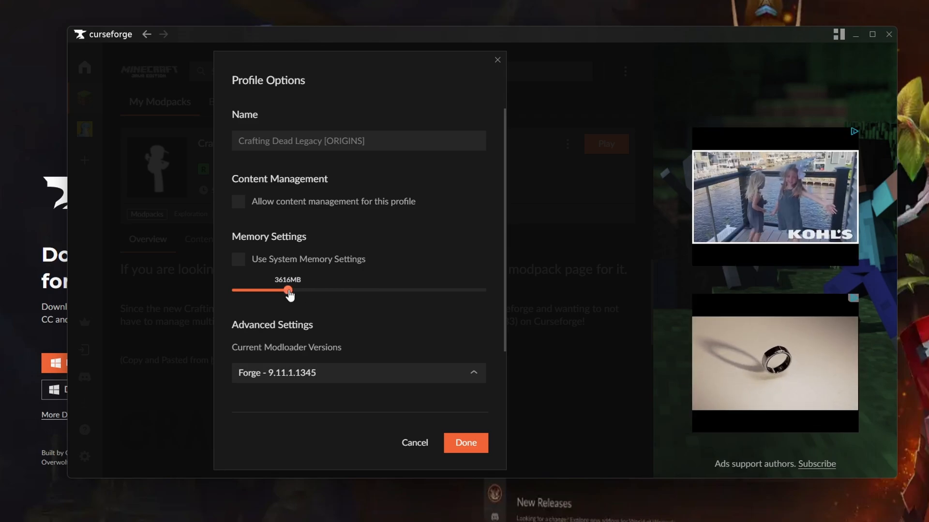
drag(289, 291, 339, 290)
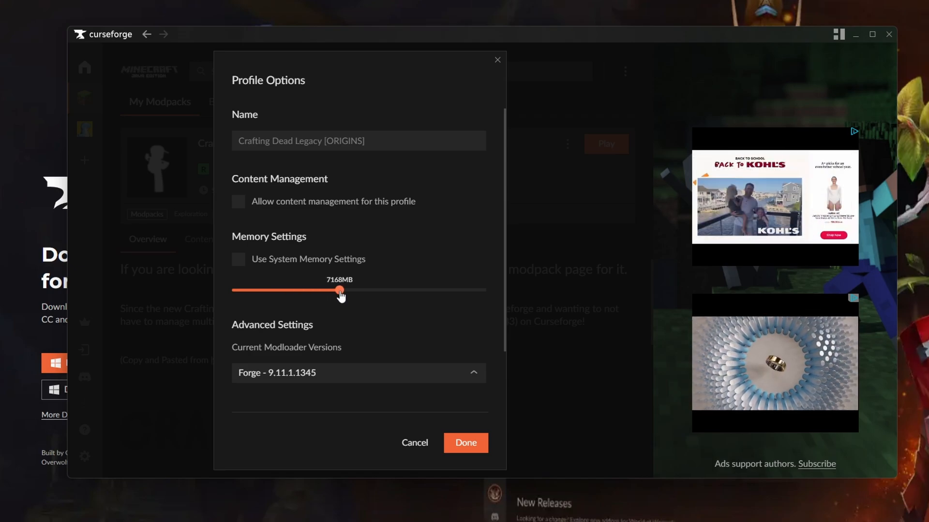
drag(338, 290, 353, 291)
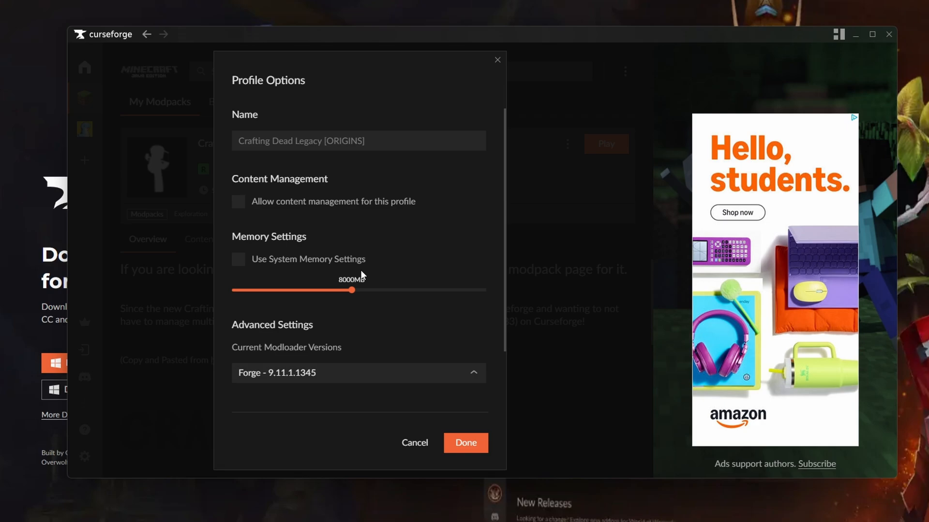
mouse_move(377, 345)
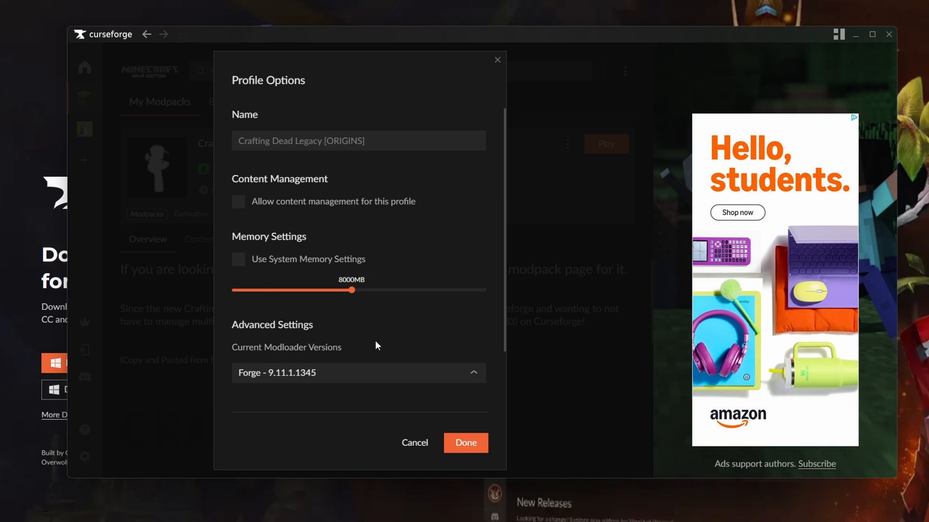
click(465, 442)
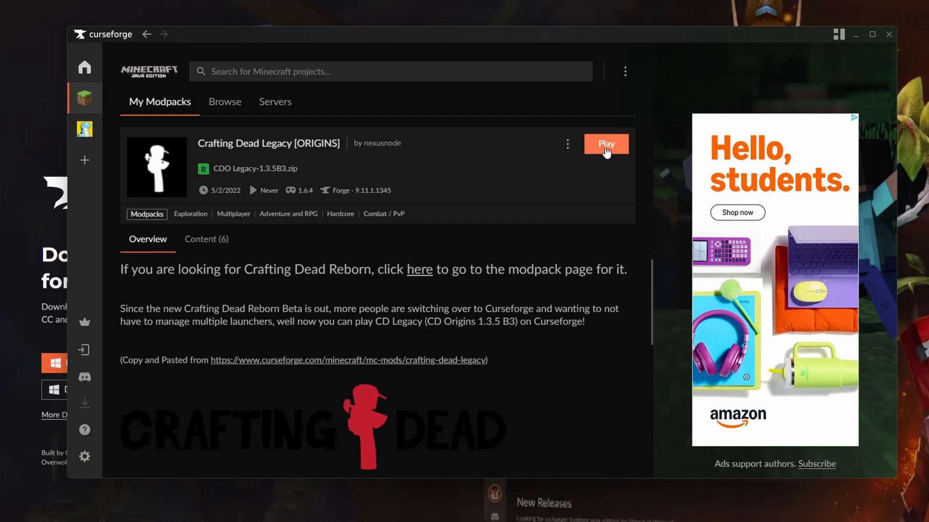
Play Crafting Dead Legacy [ORIGINS], opening the Minecraft Launcher with its Forge profile.
click(605, 144)
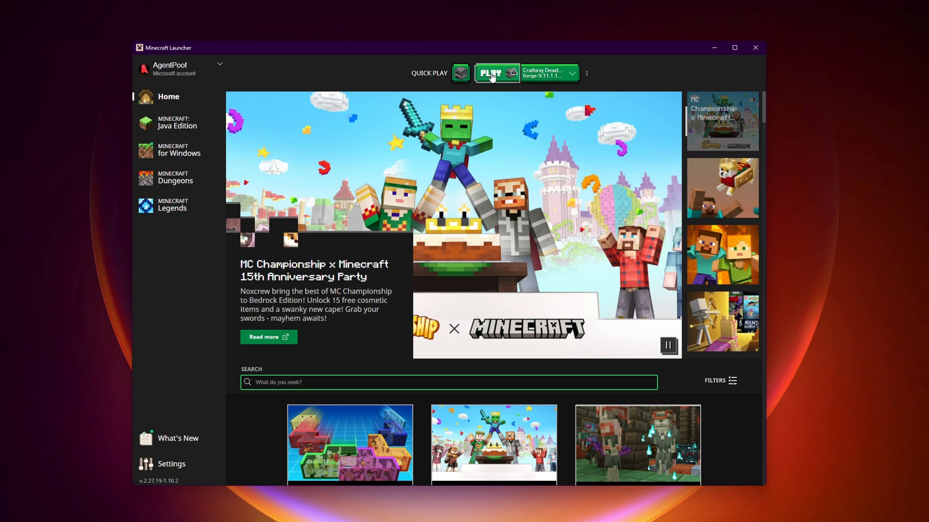
Play the modified Crafting Dead installation past the warning, then maximize the game window.
click(491, 73)
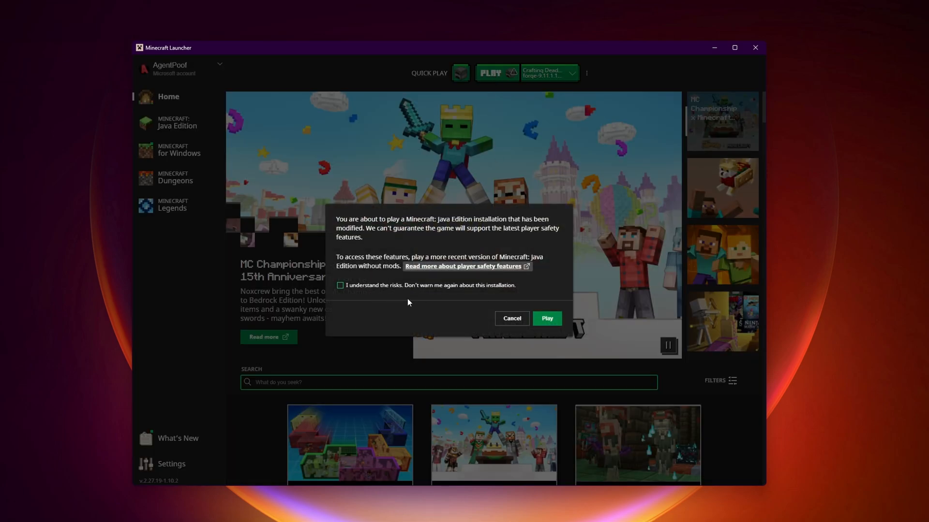
click(546, 318)
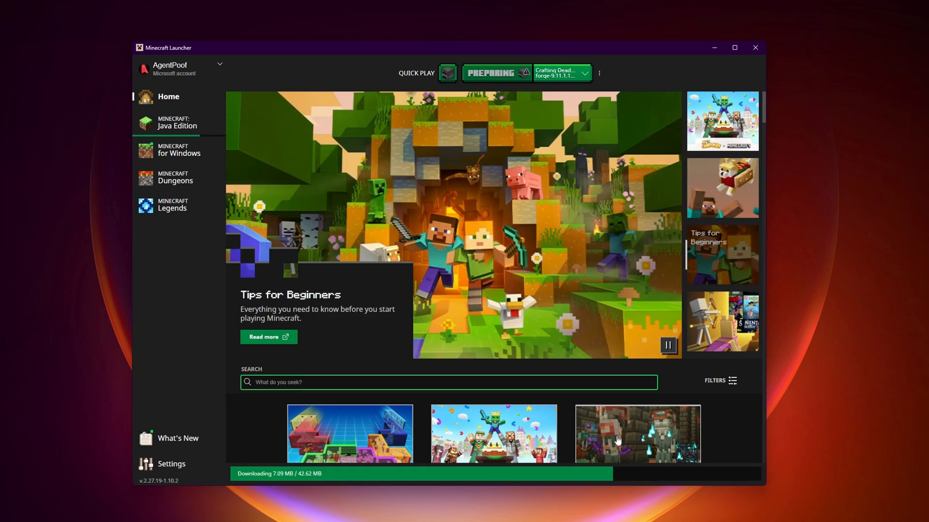
mouse_move(703, 475)
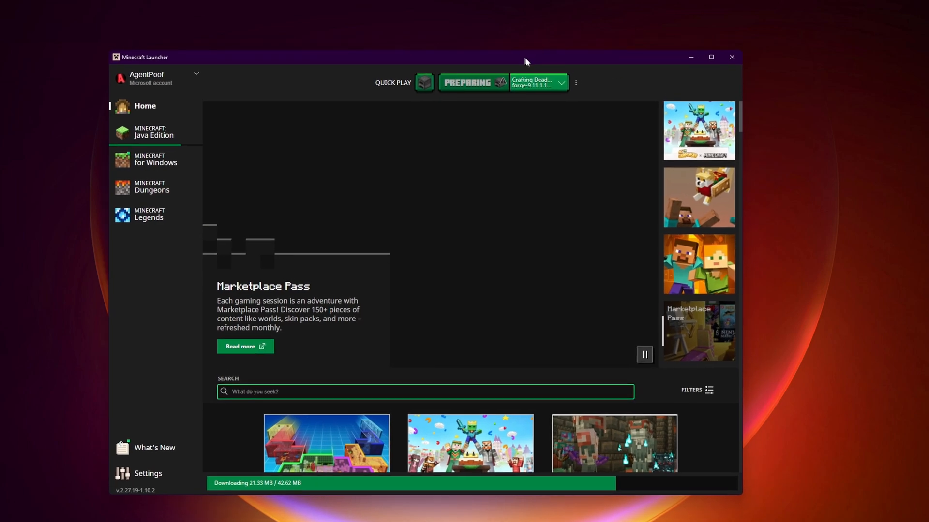
click(472, 83)
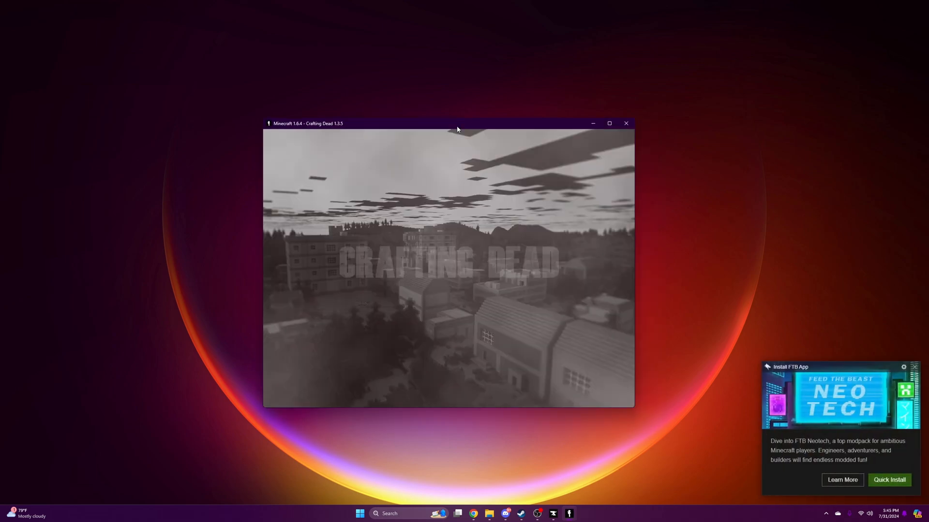
click(609, 123)
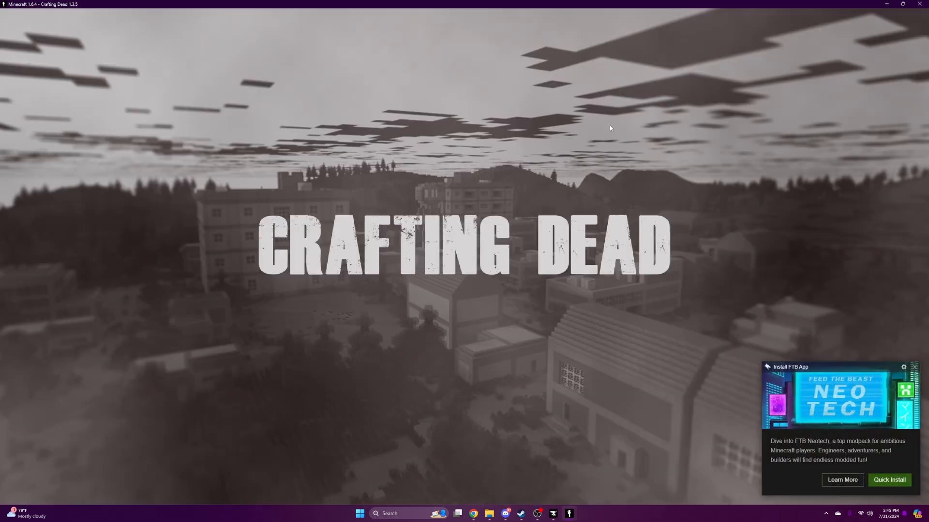